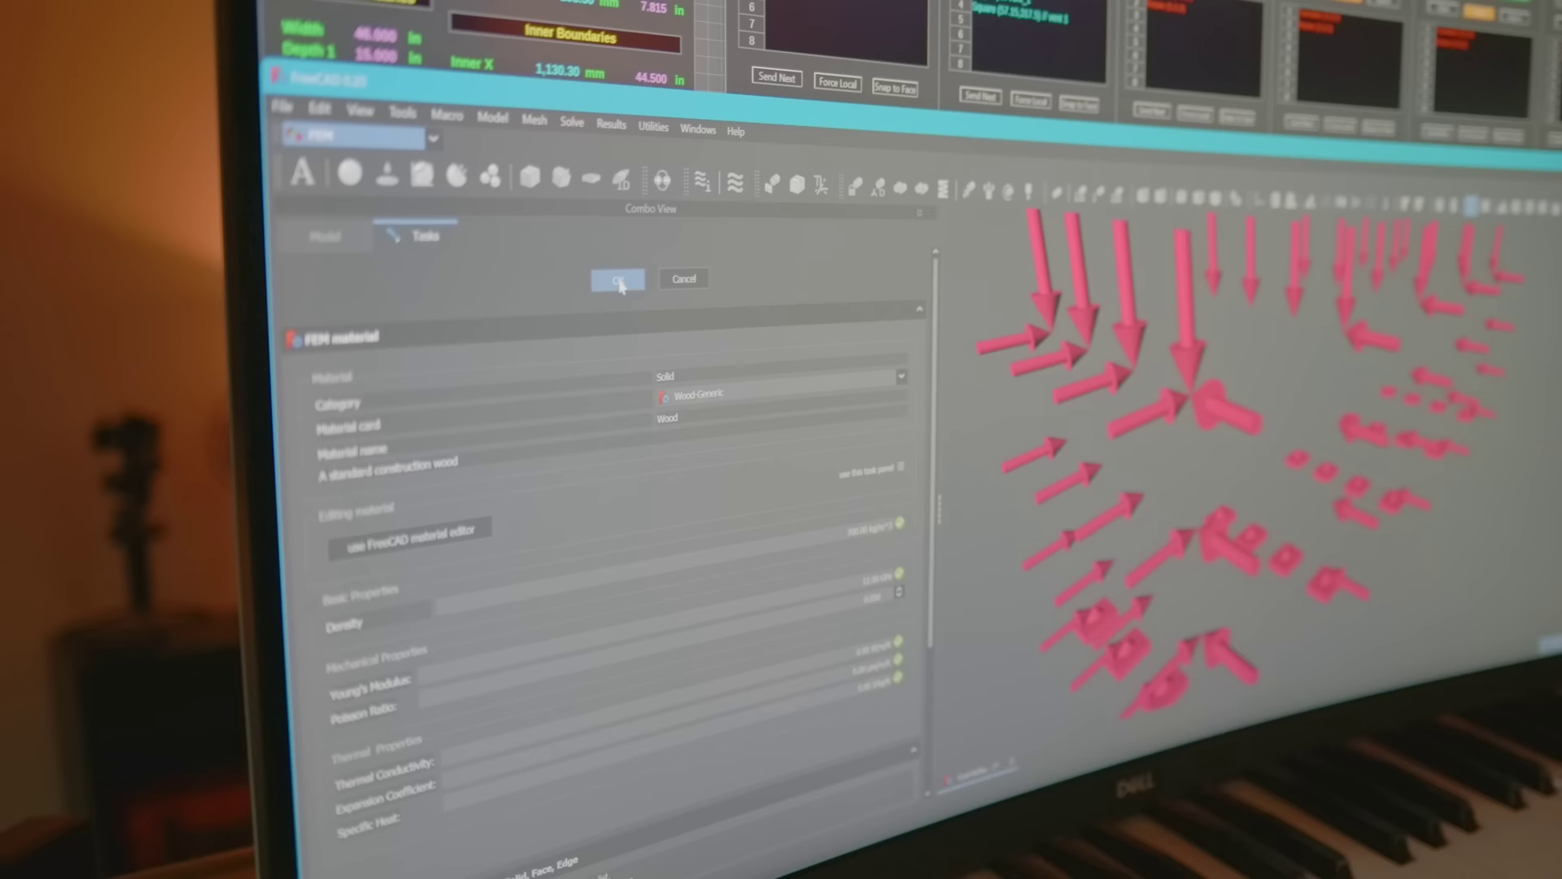
# Confirm Wood-Generic as the enclosure's solid material and return to the Model tree.
pyautogui.click(619, 278)
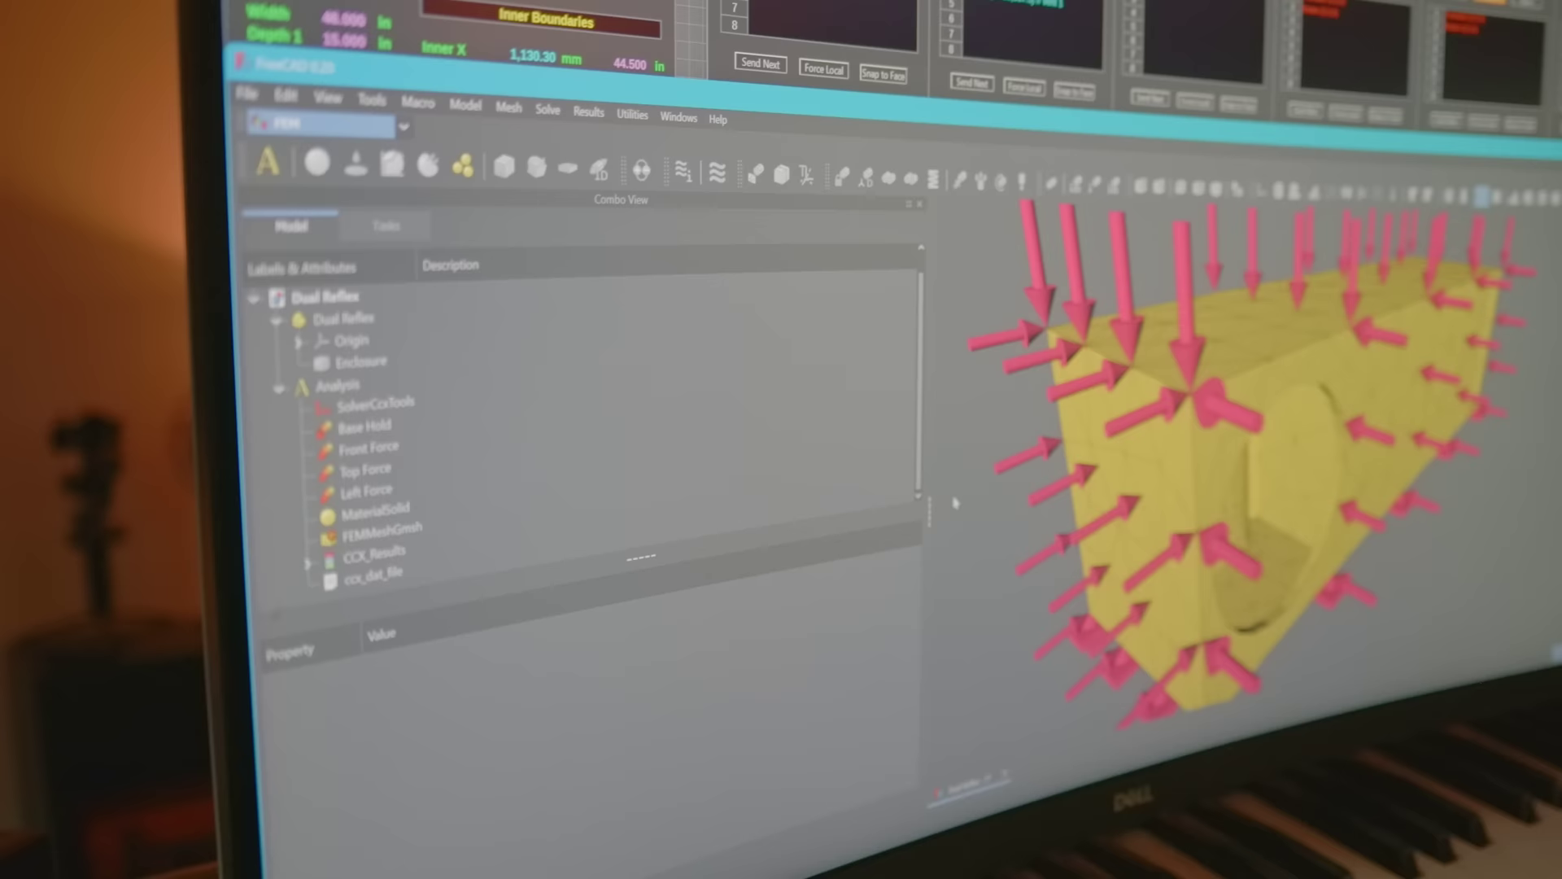